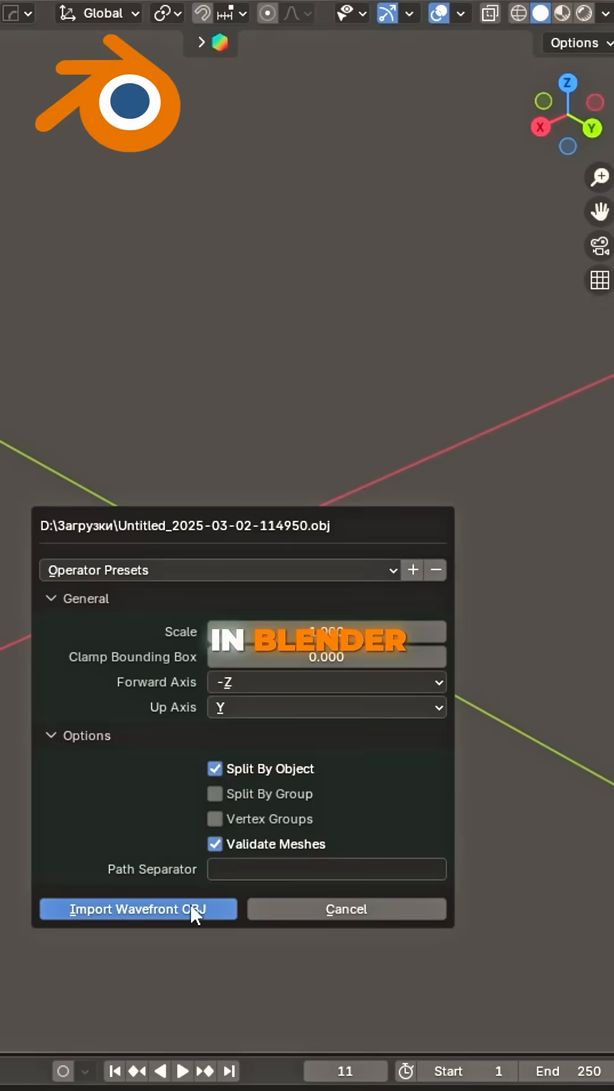
Import the downloaded Wavefront OBJ model into the scene with default settings.
click(138, 909)
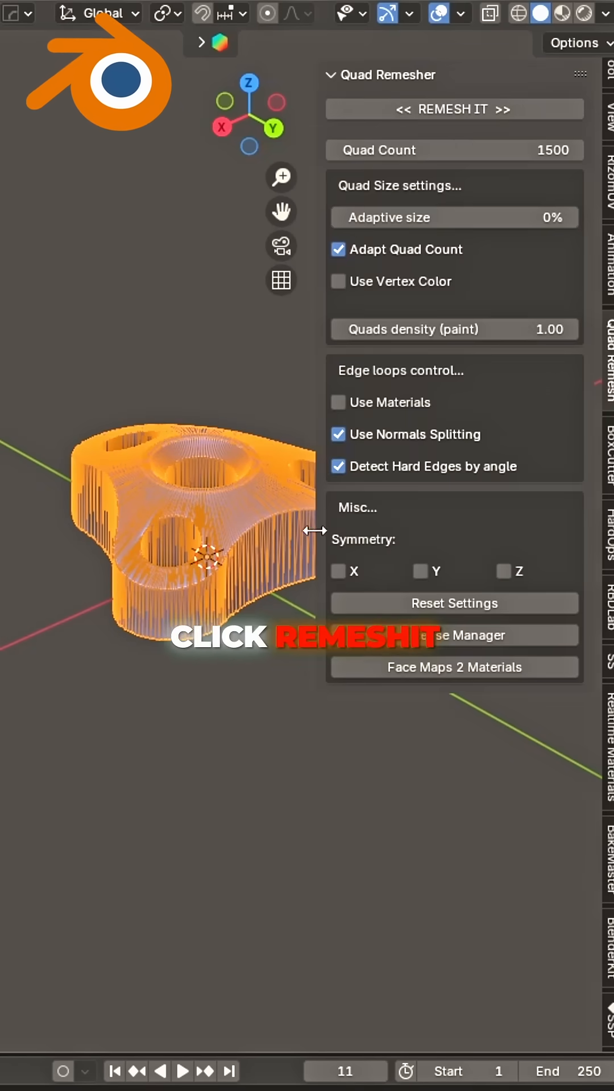
Run Quad Remesher's REMESH IT to retopologize the imported model into clean quads.
click(454, 109)
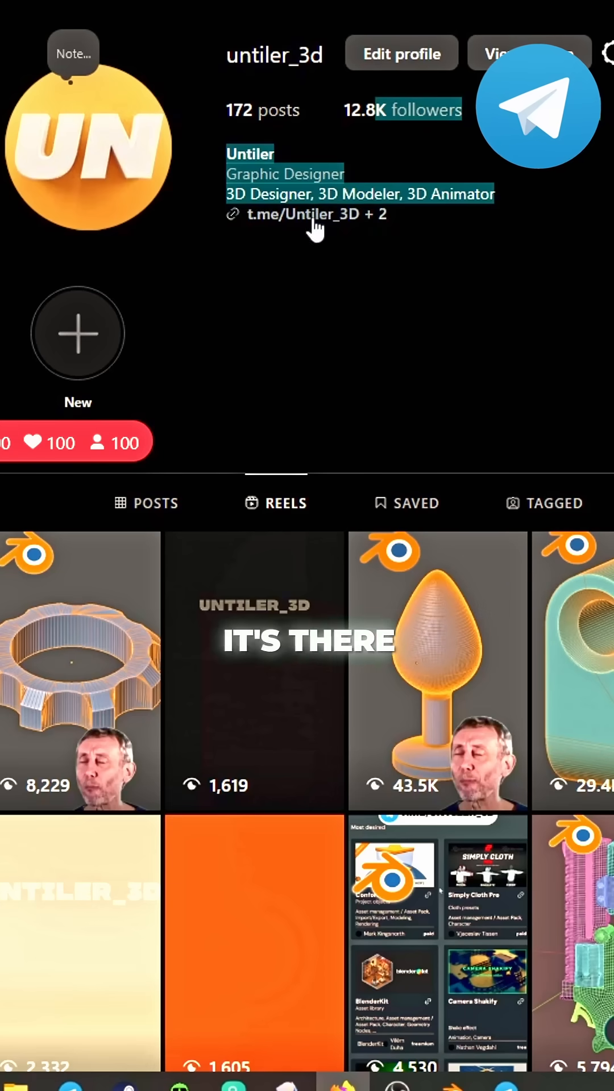
Reach the Telegram channel post listing the Quad Remesher 1.3 add-on and engine zip files.
click(316, 214)
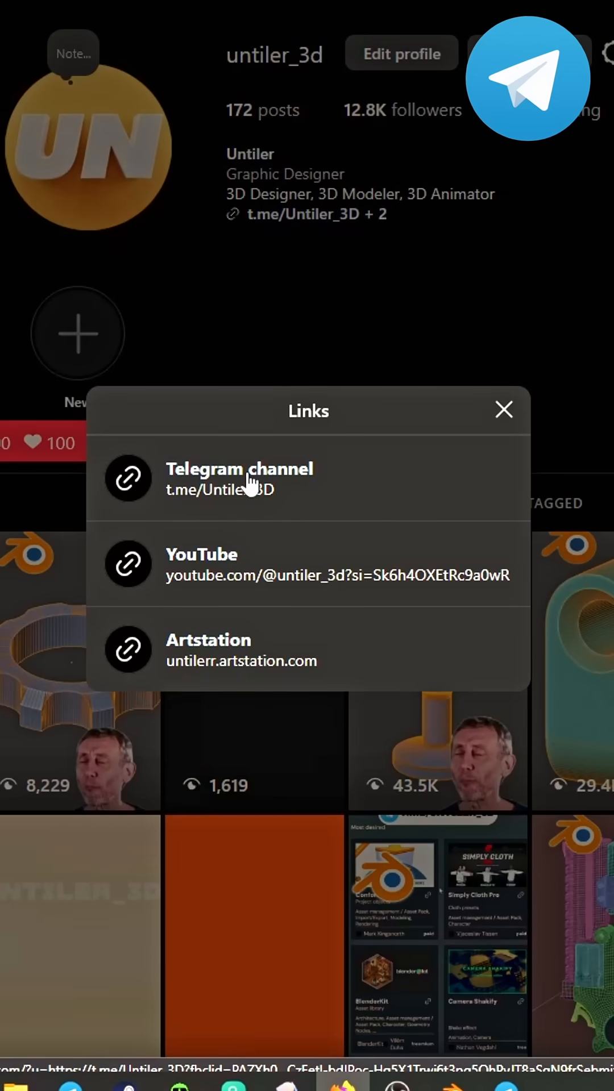
click(239, 478)
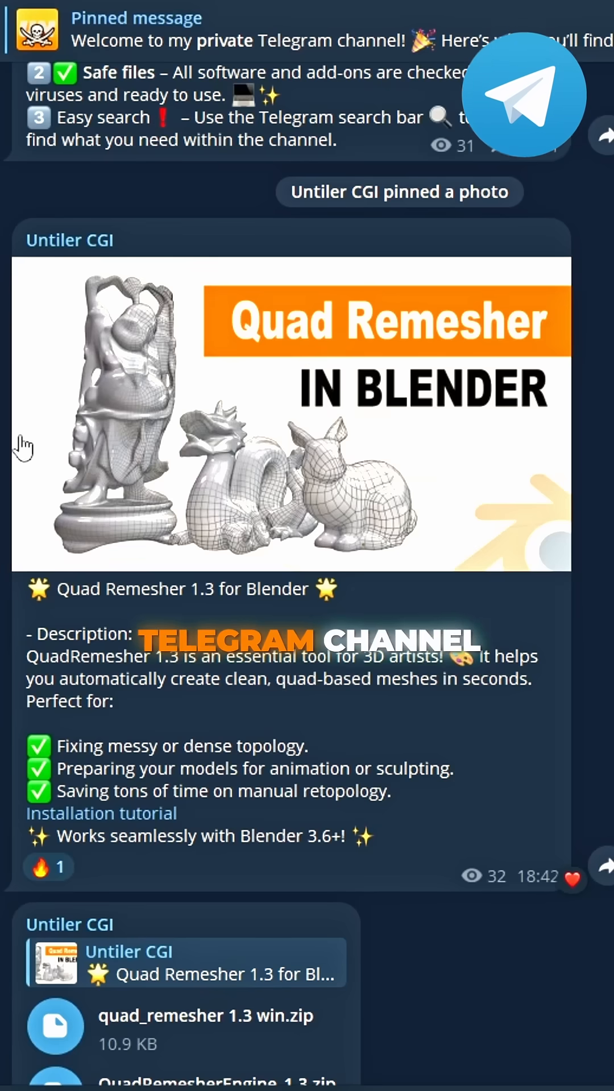
scroll(down, 3)
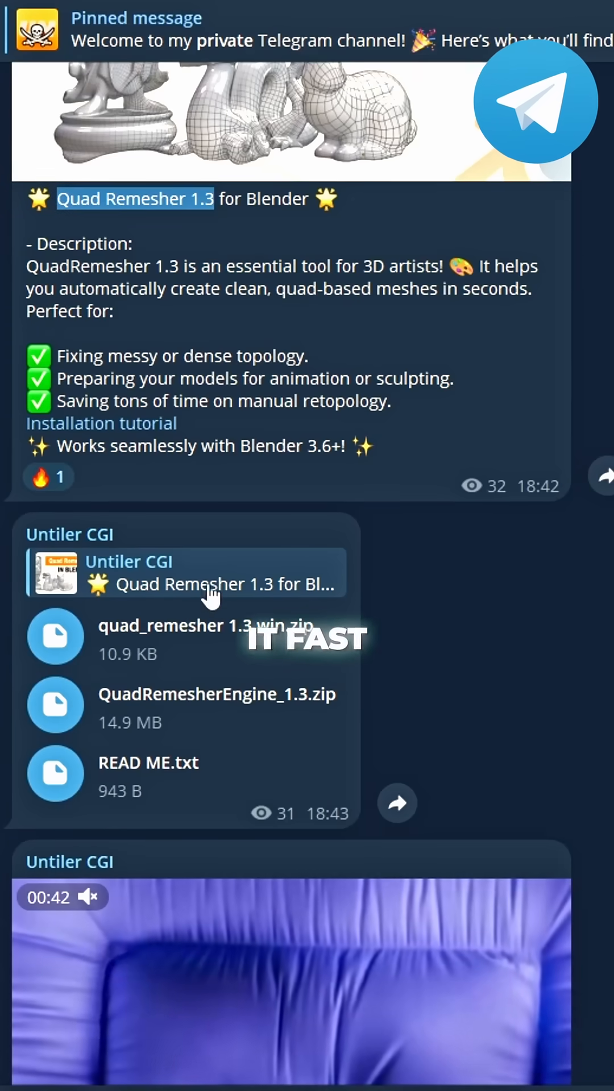